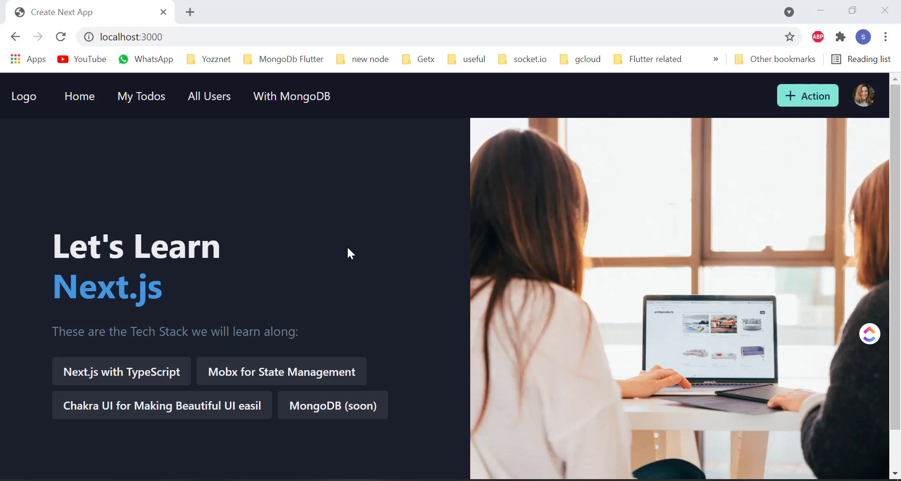
mouse_move(241, 176)
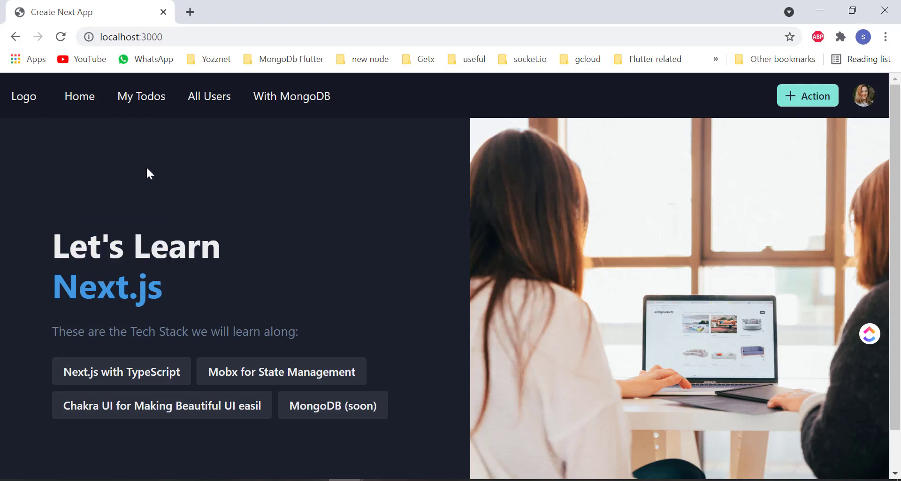
mouse_move(262, 284)
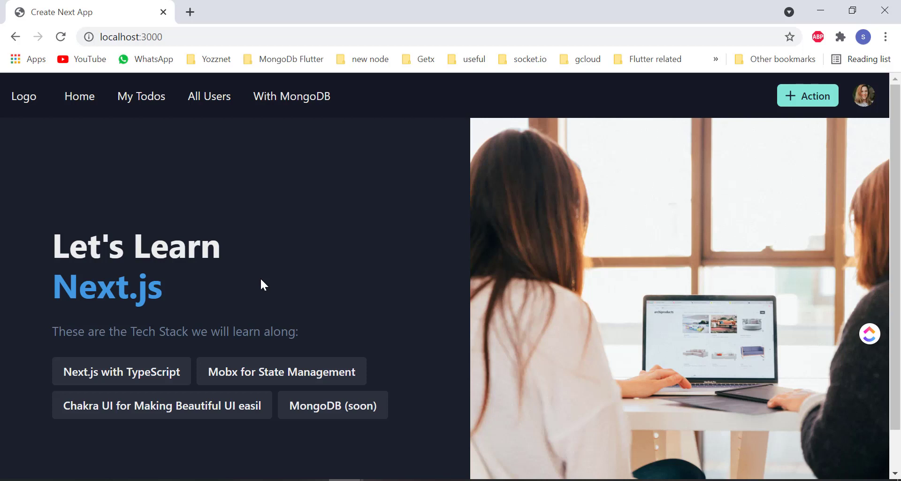
mouse_move(363, 449)
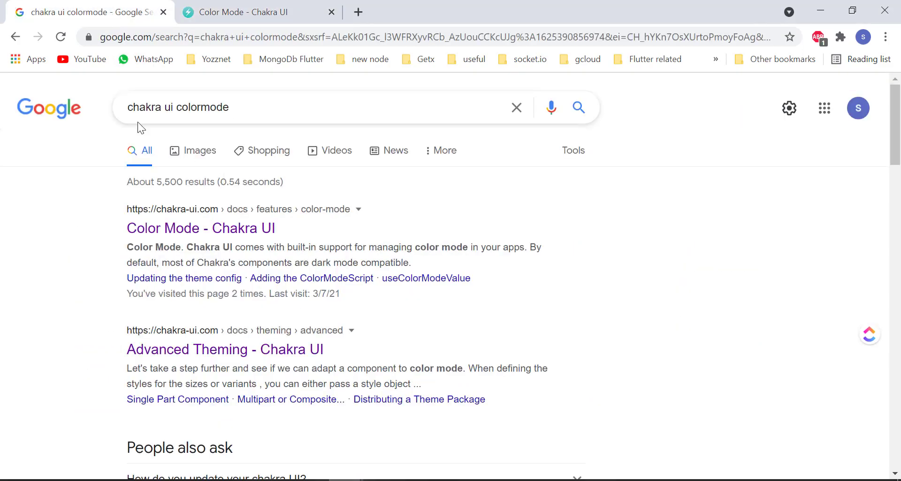
Read the localStorage persistence tip on the Chakra UI Color Mode page, then return to the localhost app
left_click(259, 12)
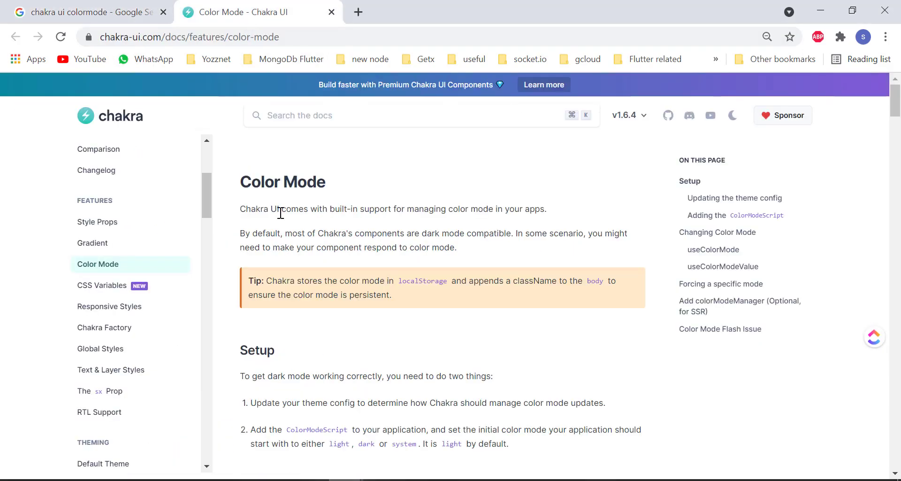
left_click_drag(271, 281, 391, 295)
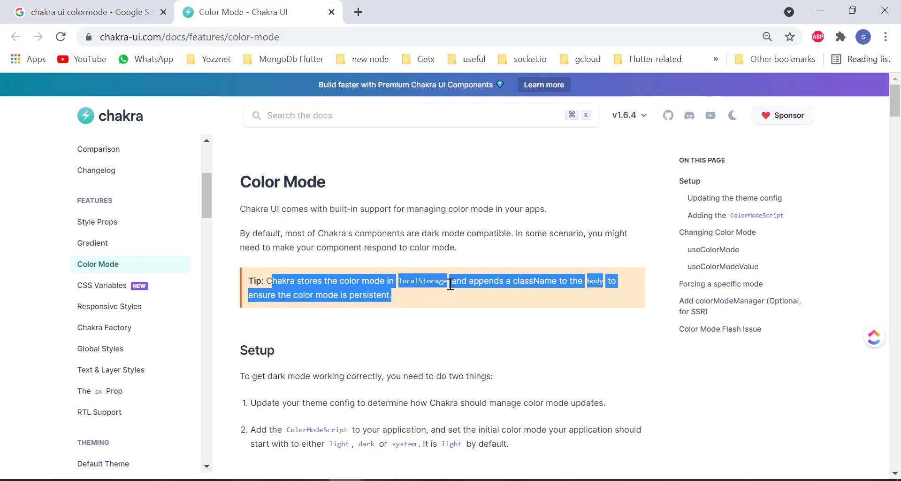
left_click(407, 412)
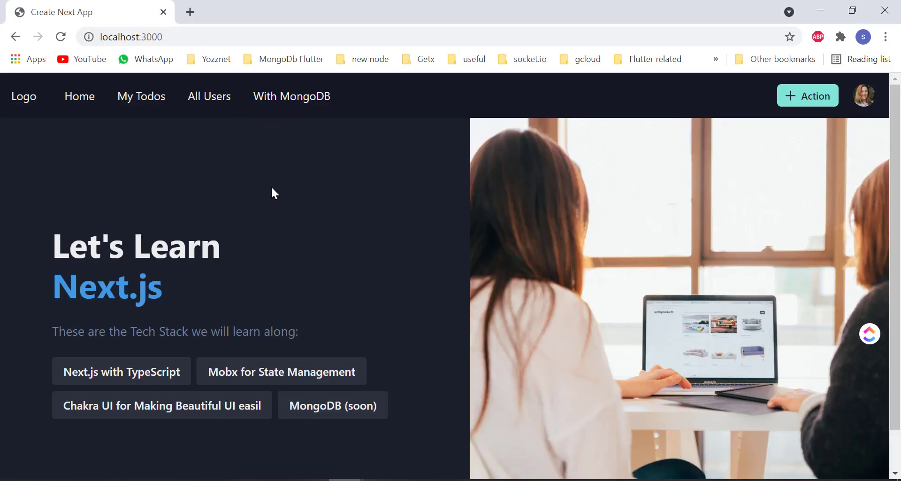
mouse_move(209, 168)
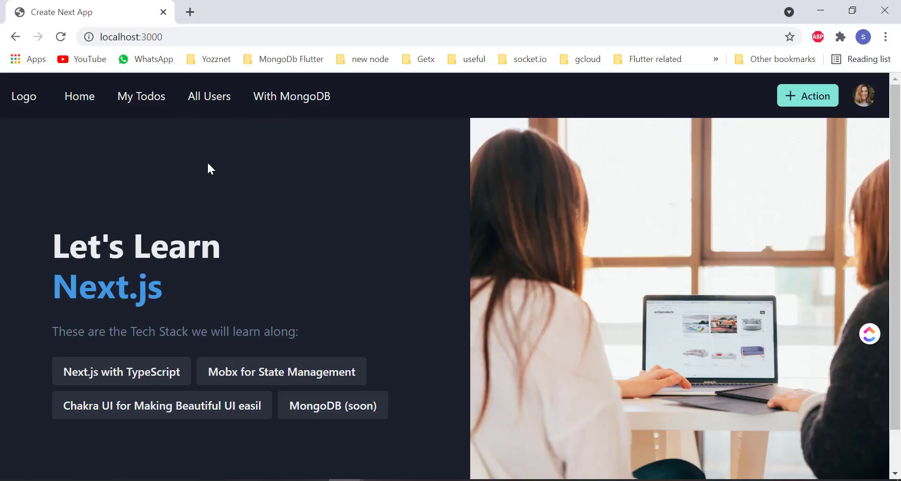
mouse_move(54, 274)
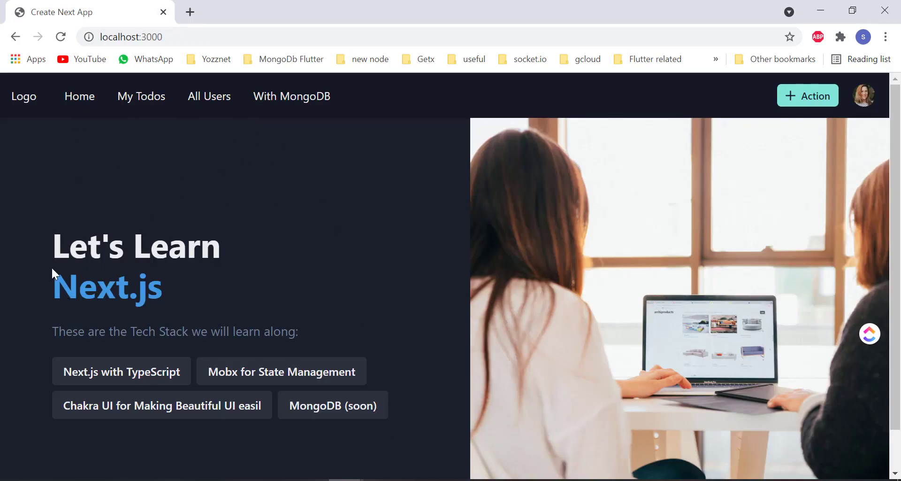
mouse_move(147, 225)
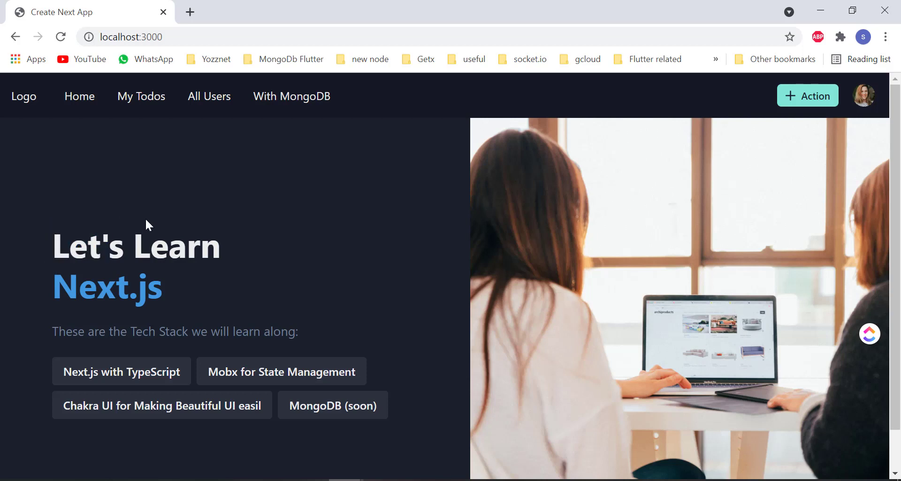
mouse_move(217, 188)
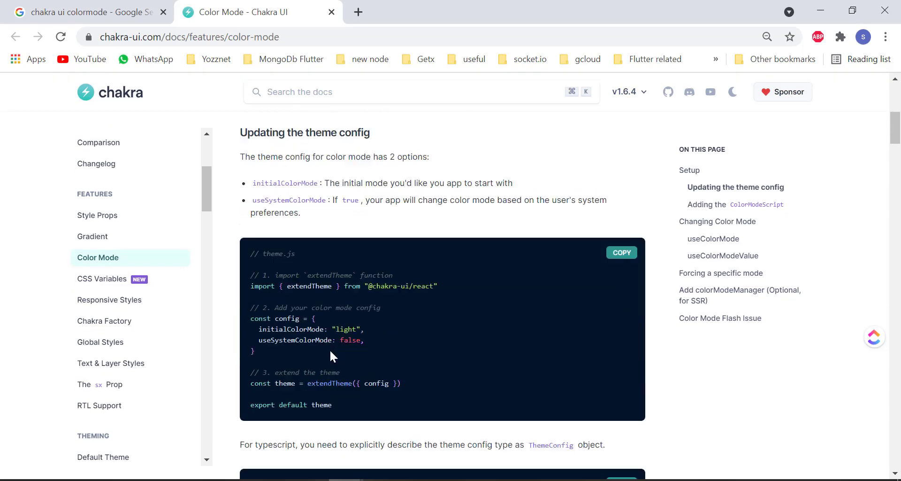
Copy the TypeScript ThemeConfig theme.ts example from the Updating the theme config section
scroll("down", 3)
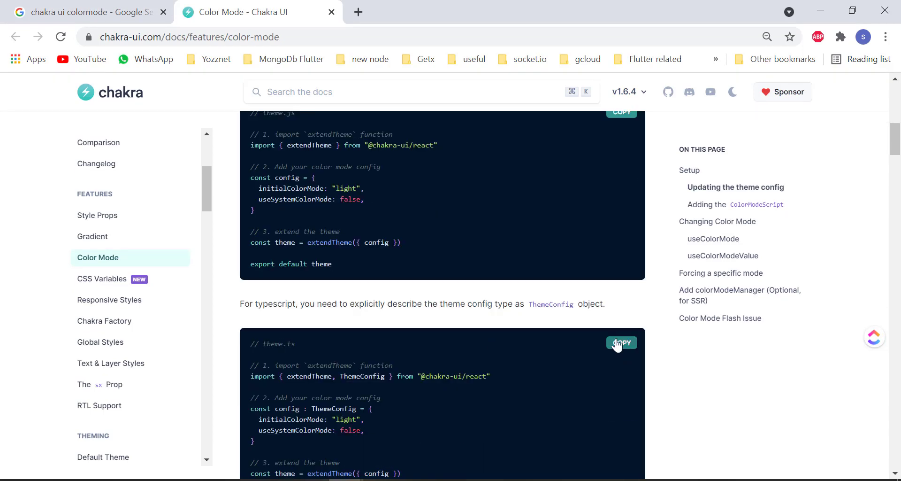
scroll("down", 3)
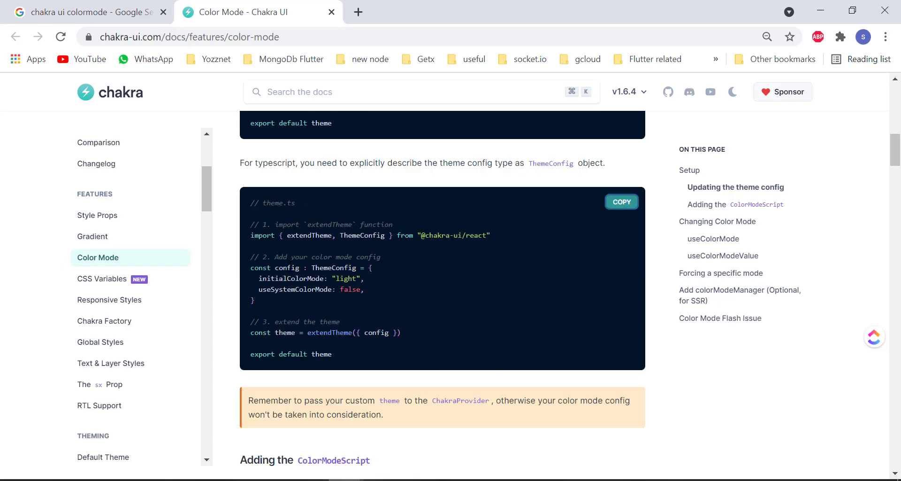
left_click(89, 12)
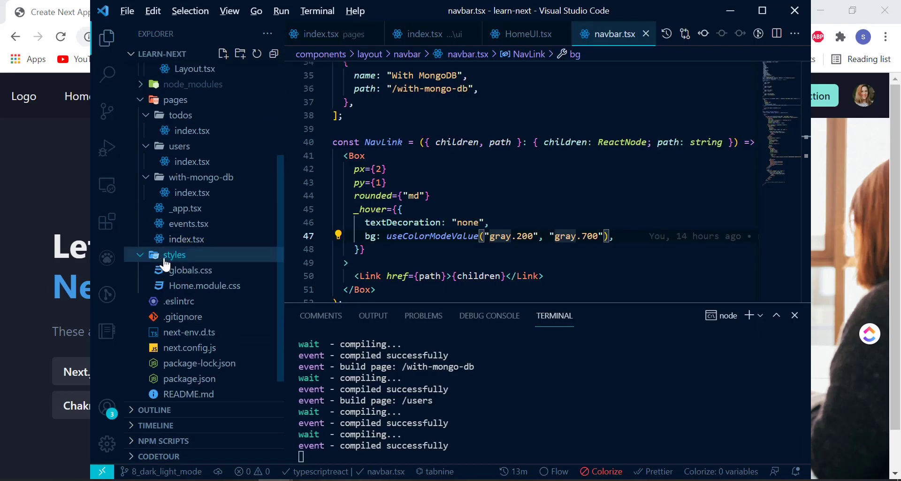
Create styles/theme.tsx holding the pasted Chakra ThemeConfig setup and save it
left_click(223, 54)
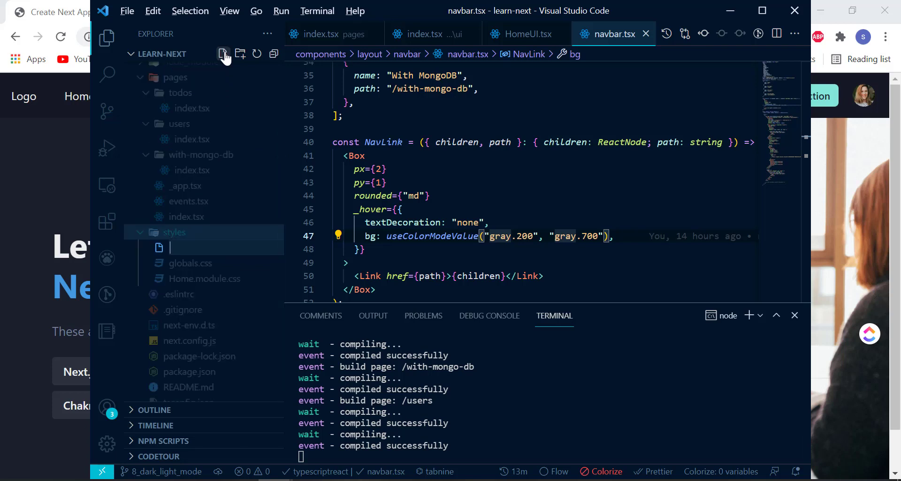
type("theme.tsx")
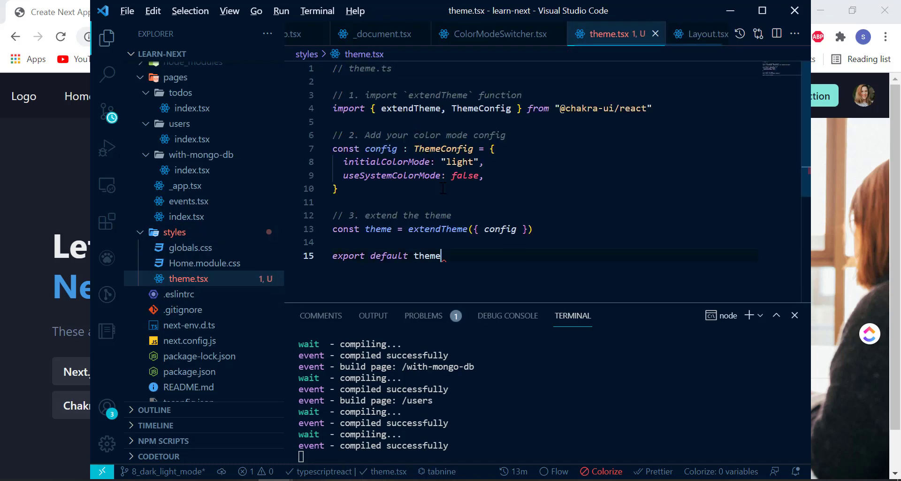
key("ctrl+s")
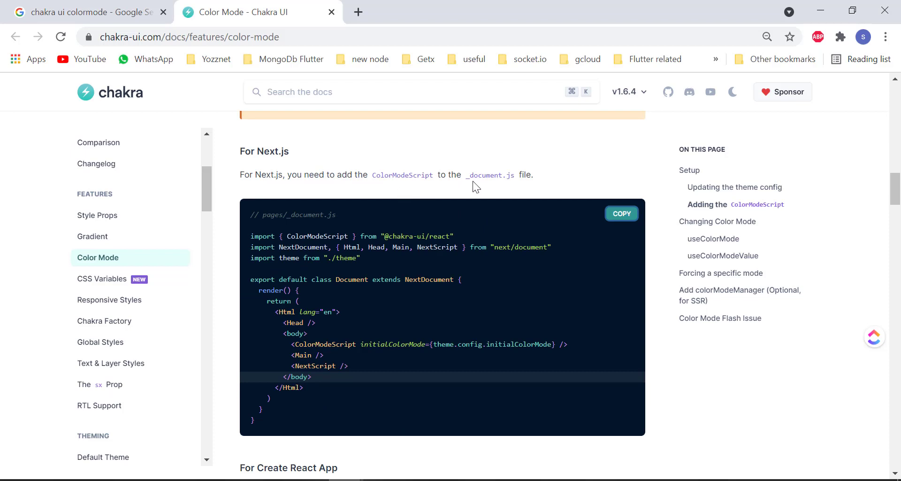
mouse_move(514, 193)
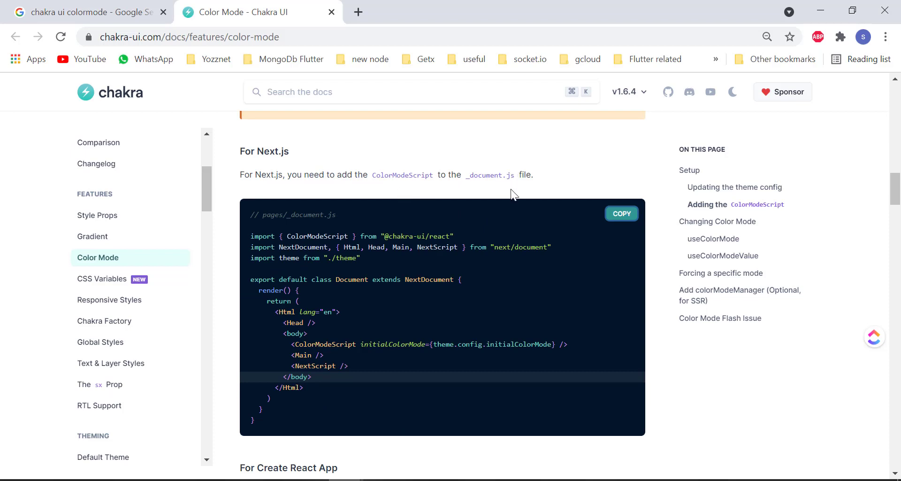
key("alt+tab")
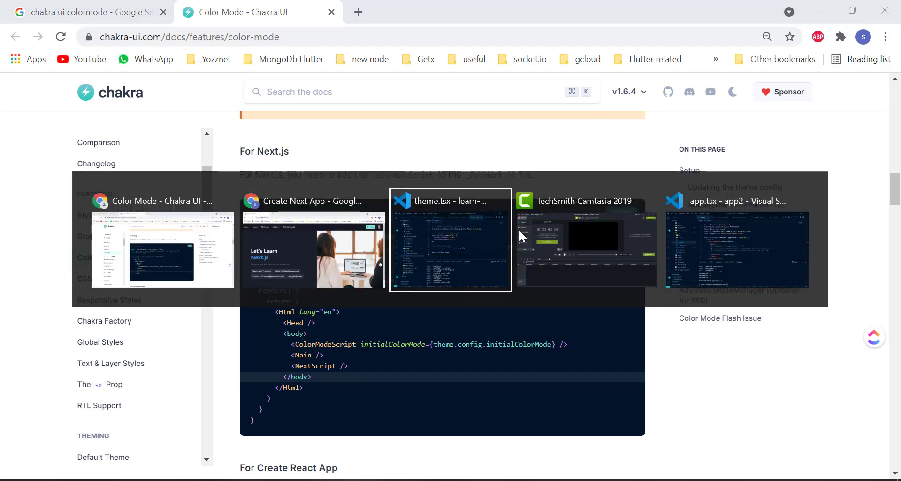
Open pages/_app.tsx, the file wrapping the app in ChakraProvider
left_click(450, 240)
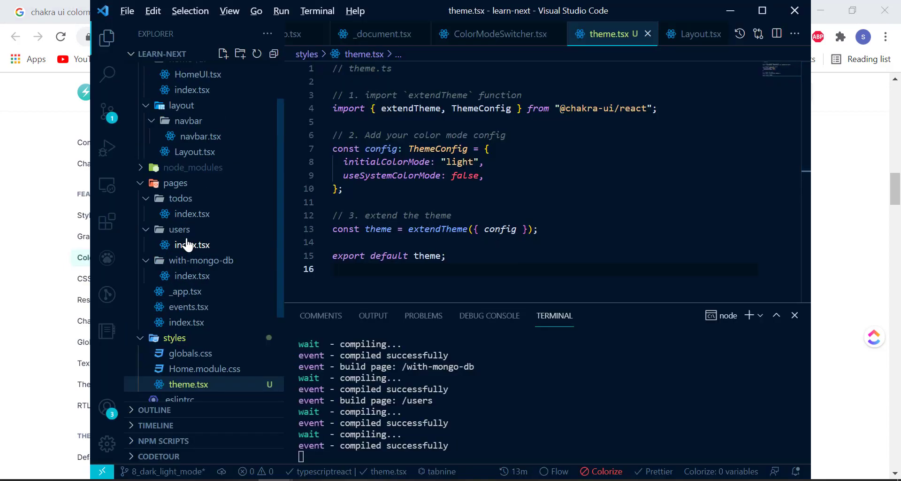
mouse_move(183, 306)
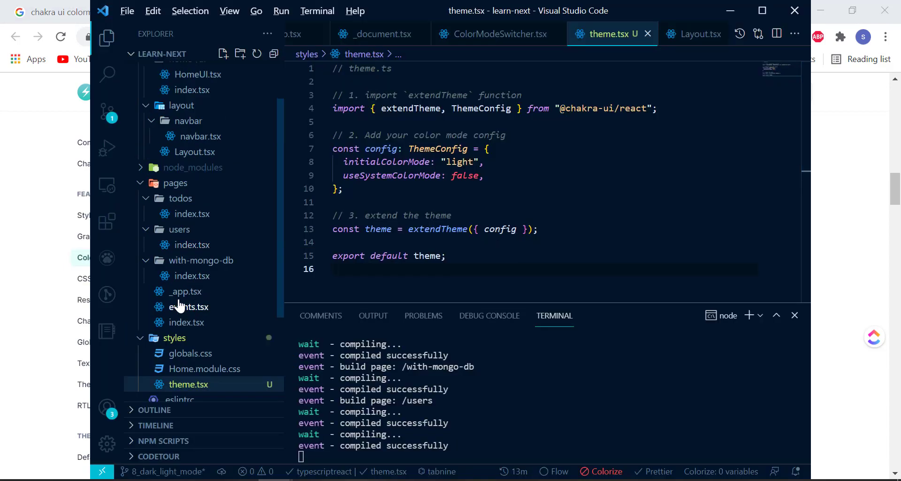
left_click(184, 291)
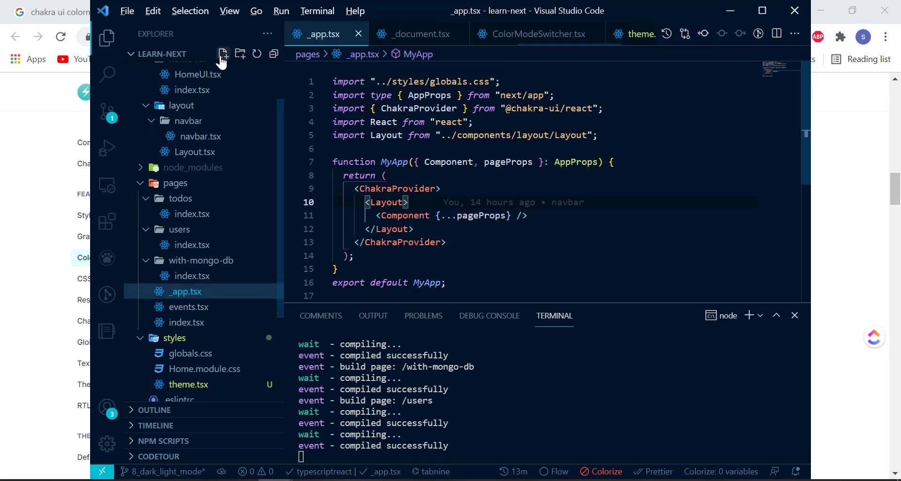
left_click(224, 53)
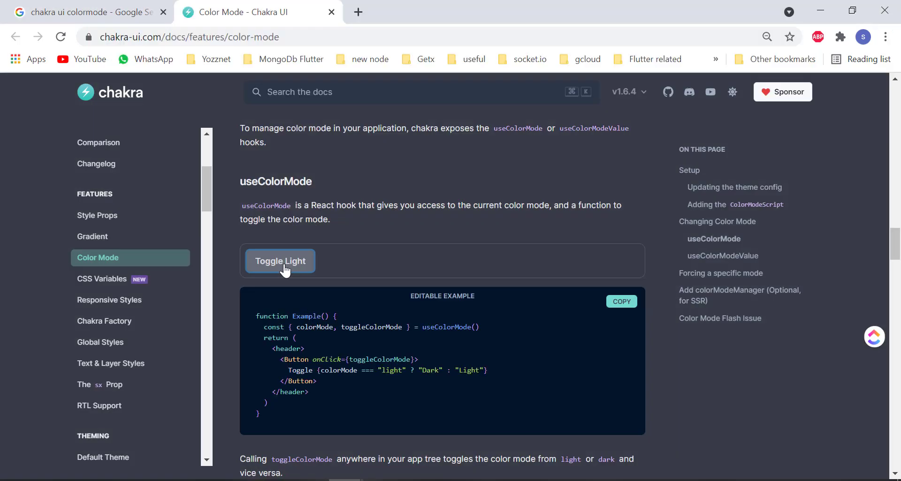
Toggle the useColorMode docs example from dark back to light mode
left_click(280, 260)
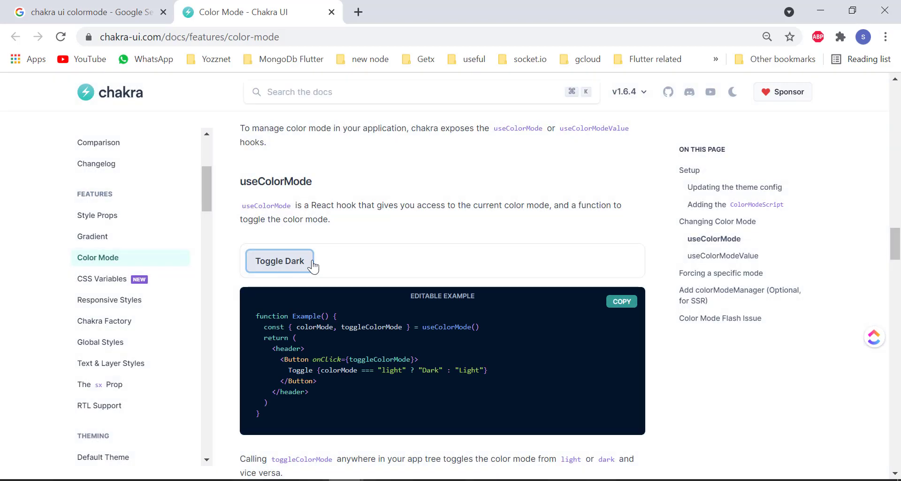
mouse_move(263, 275)
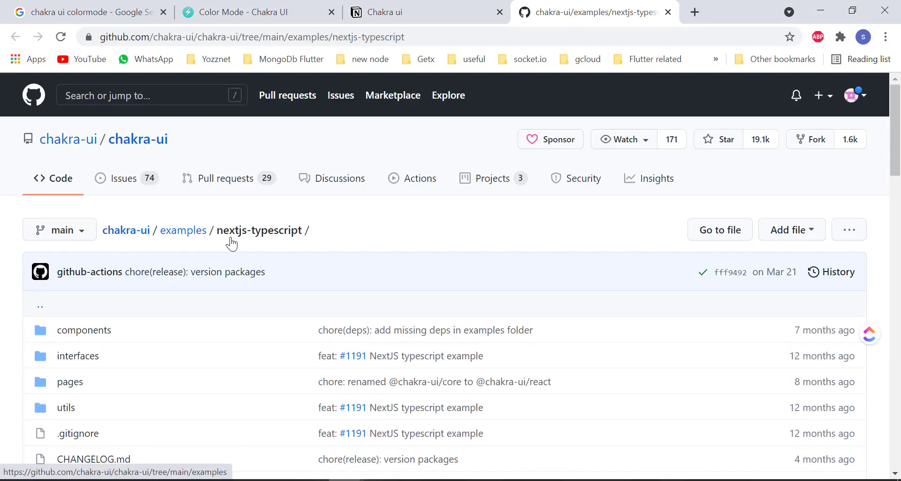
mouse_move(218, 246)
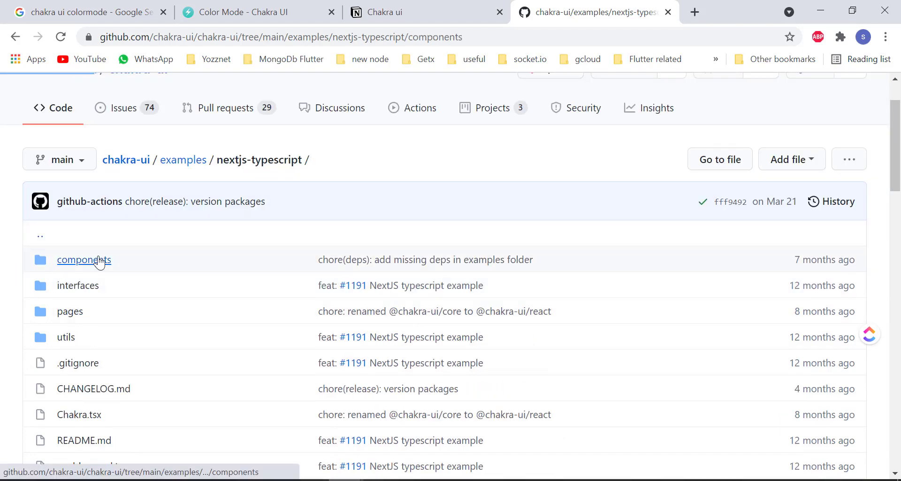
View ColorModeSwitcher.tsx in the nextjs-typescript example's components folder, then switch to VS Code
left_click(84, 259)
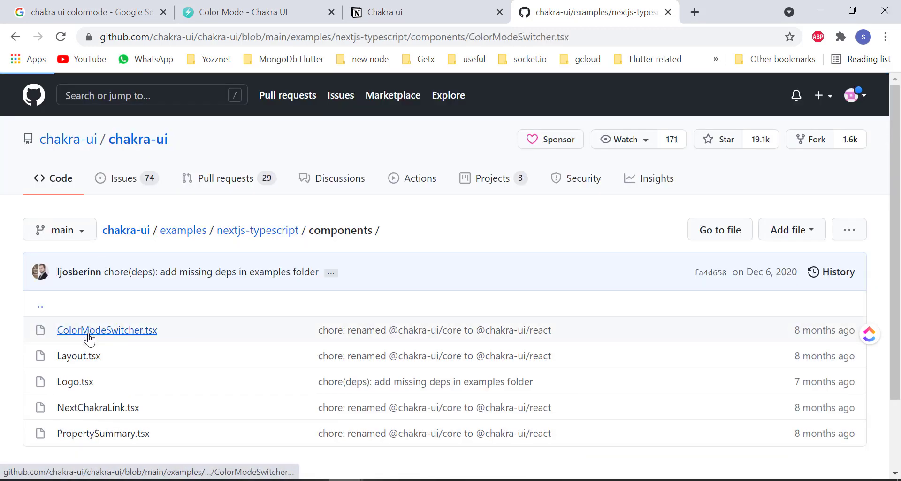
left_click(107, 329)
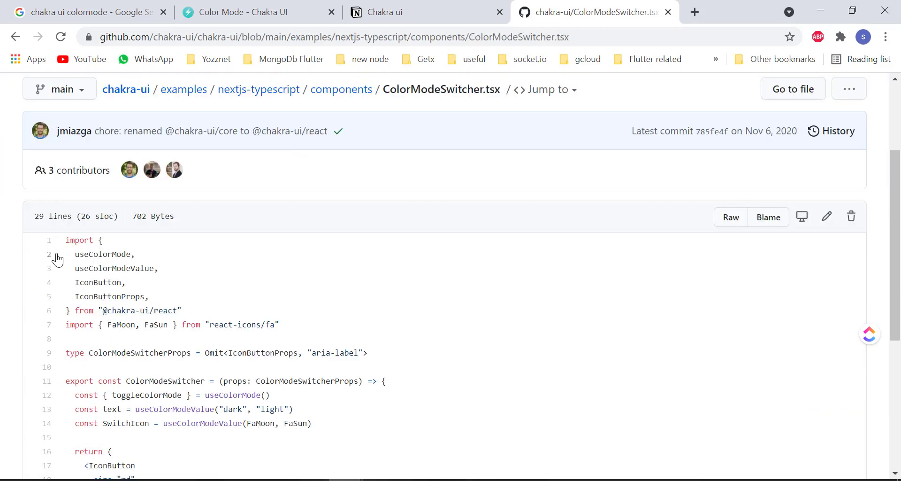
scroll("down", 3)
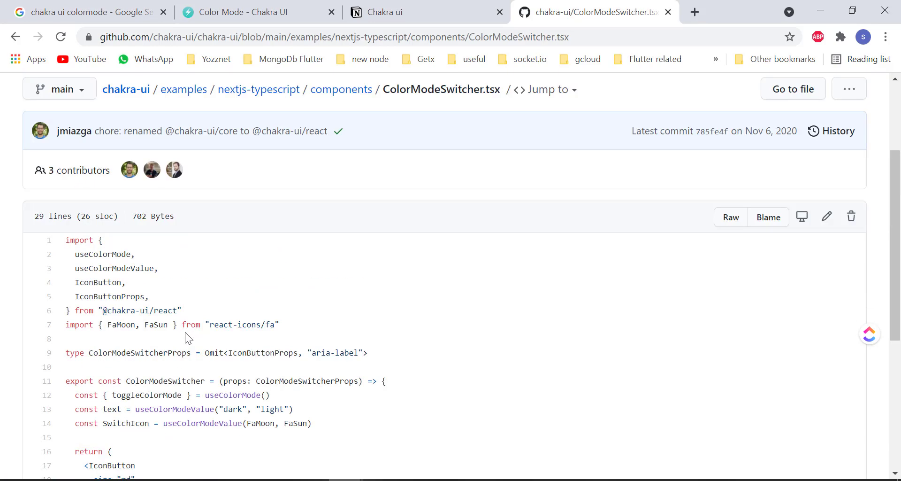
key("alt+tab")
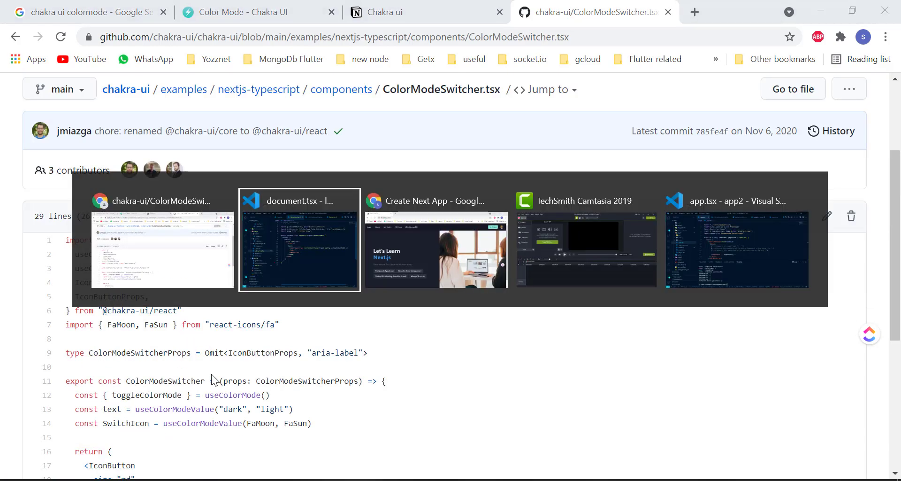
Create ColorModeSwitcher.tsx under components/layout/navbar with the copied switcher code
left_click(299, 239)
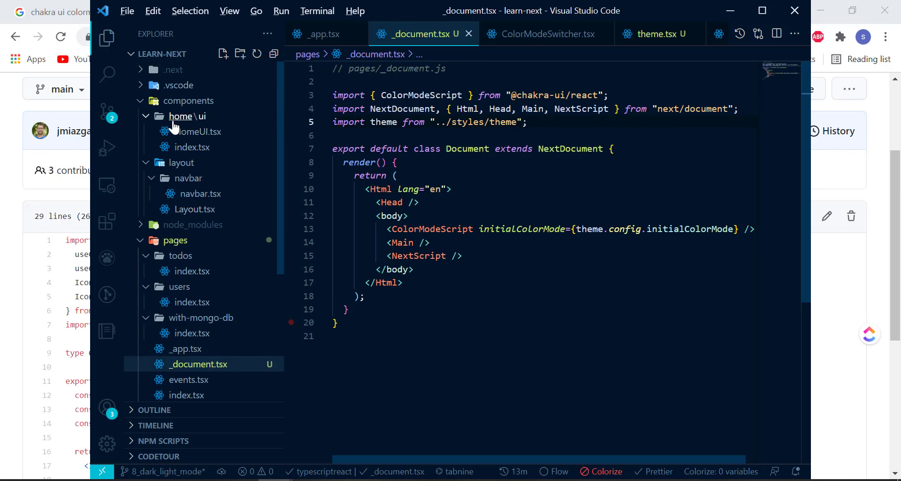
left_click(189, 177)
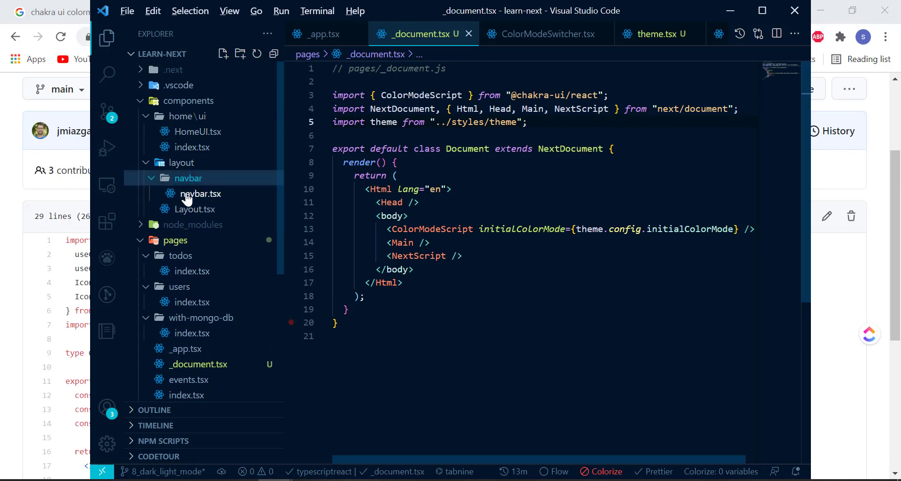
mouse_move(211, 197)
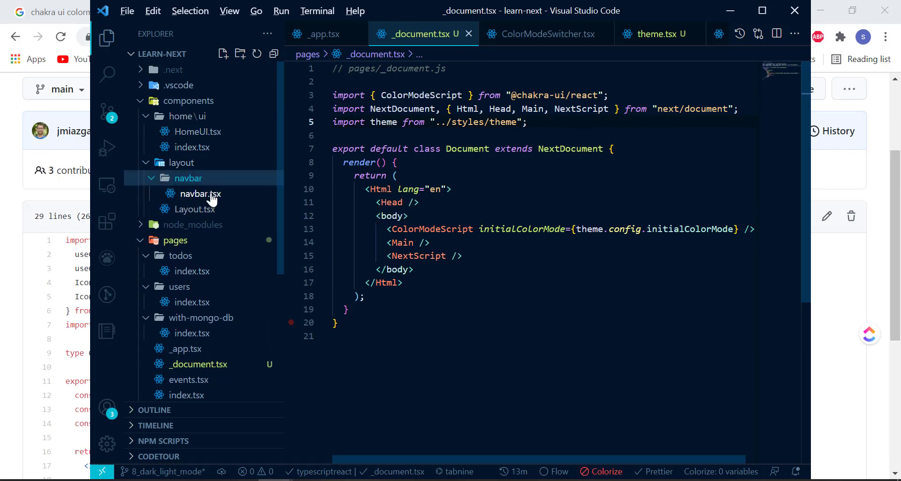
left_click(224, 53)
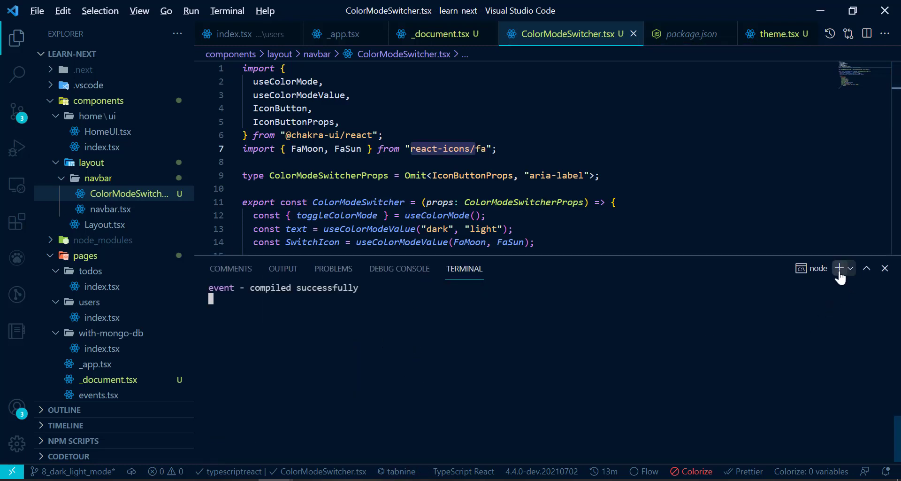
Install react-icons with npm i in a new terminal session
left_click(839, 267)
type("npm i")
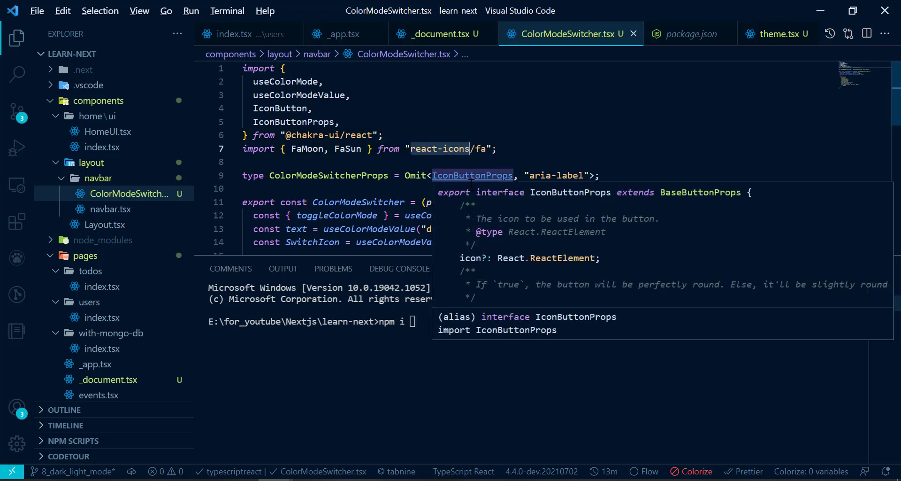
type("react-icons")
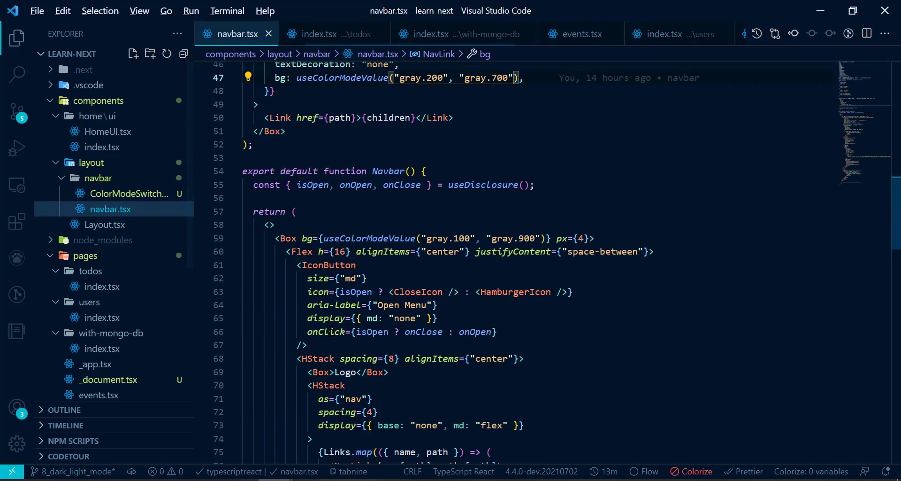
Add <ColorModeSwitcher /> after the Links.map block in navbar.tsx, imported from ./ColorModeSwitcher
scroll("down", 3)
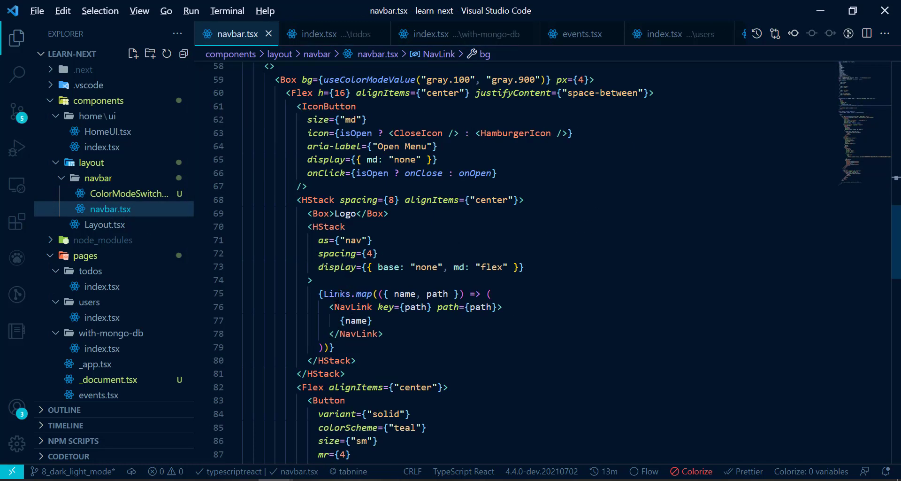
left_click(355, 320)
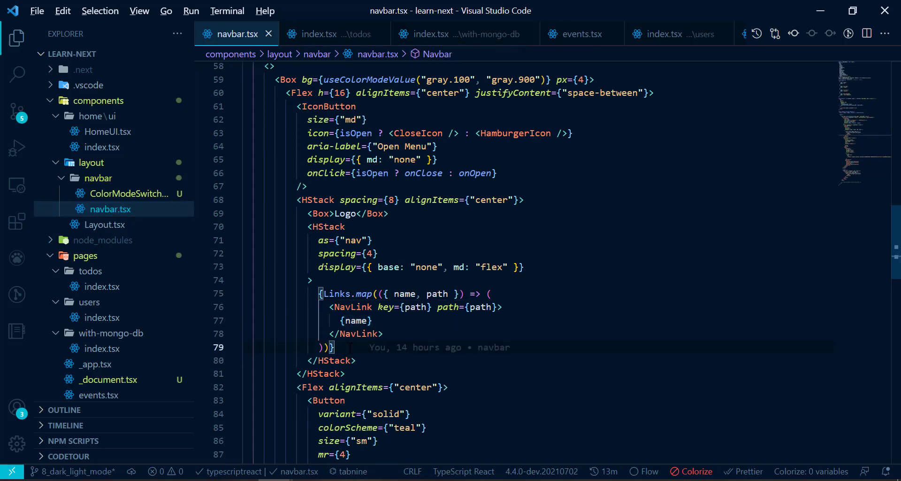
type("<")
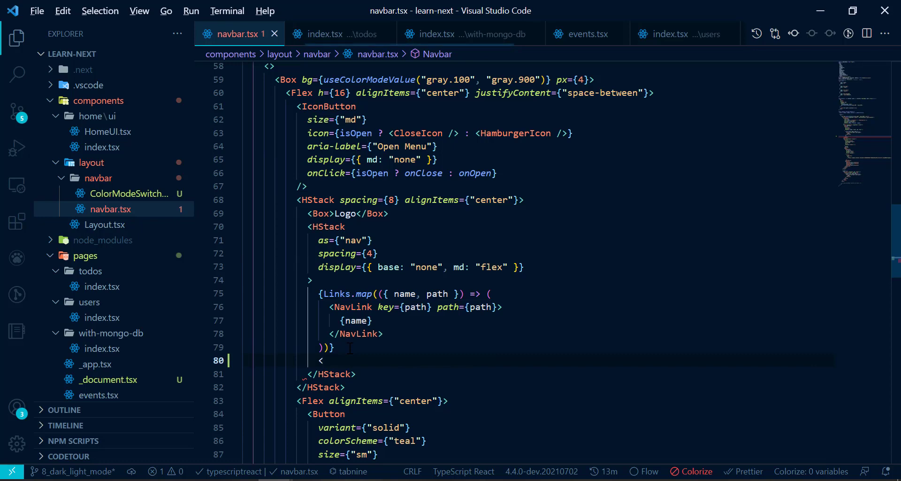
type("Color")
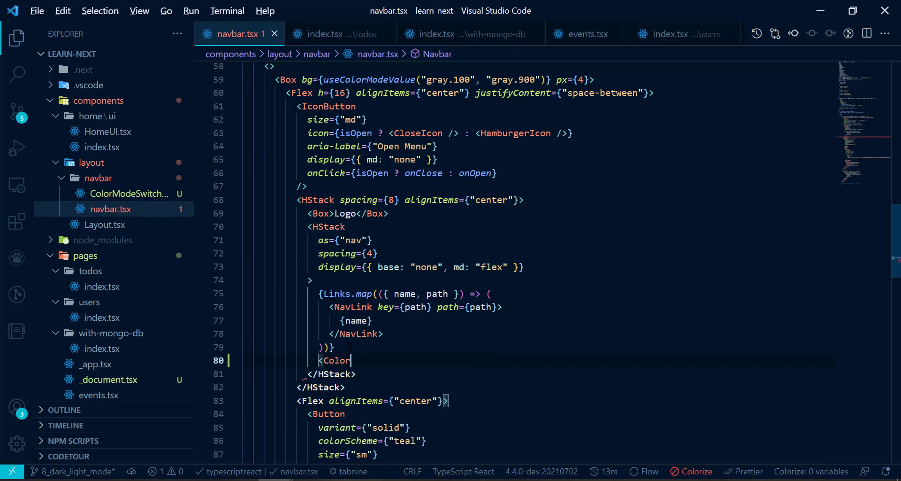
type("ModeSwitcher")
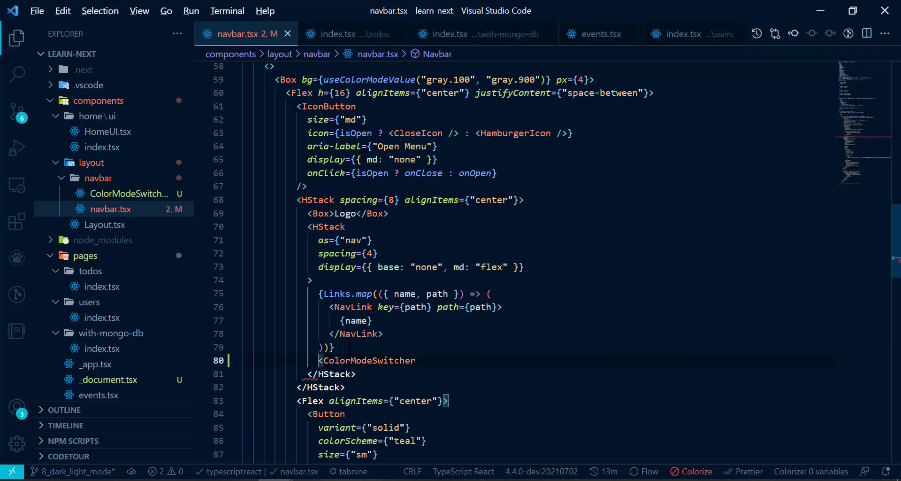
type("/>")
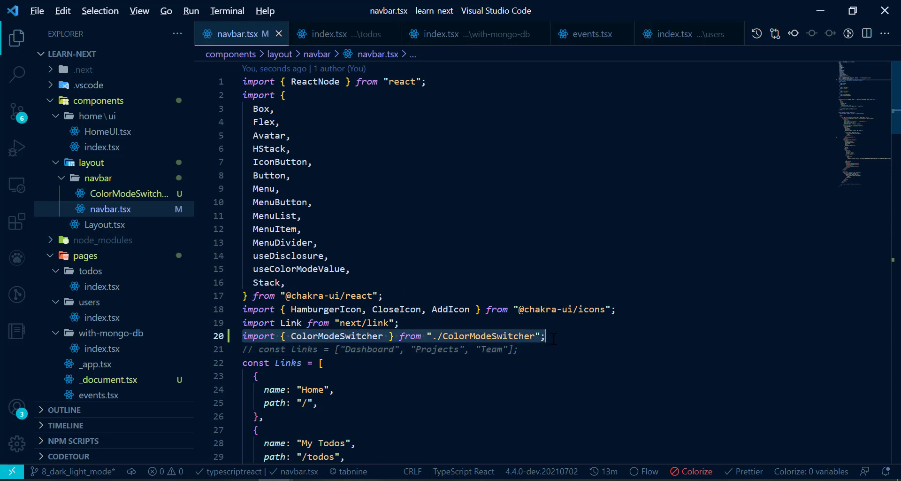
left_click(345, 336)
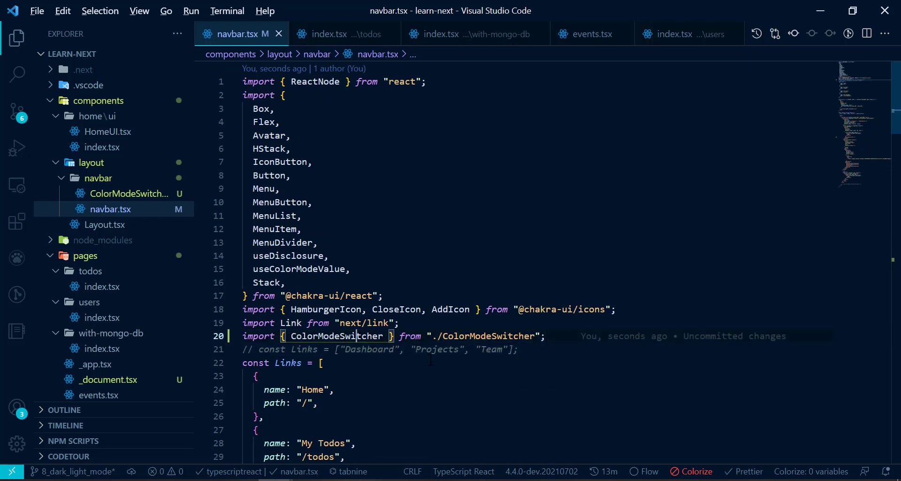
mouse_move(388, 469)
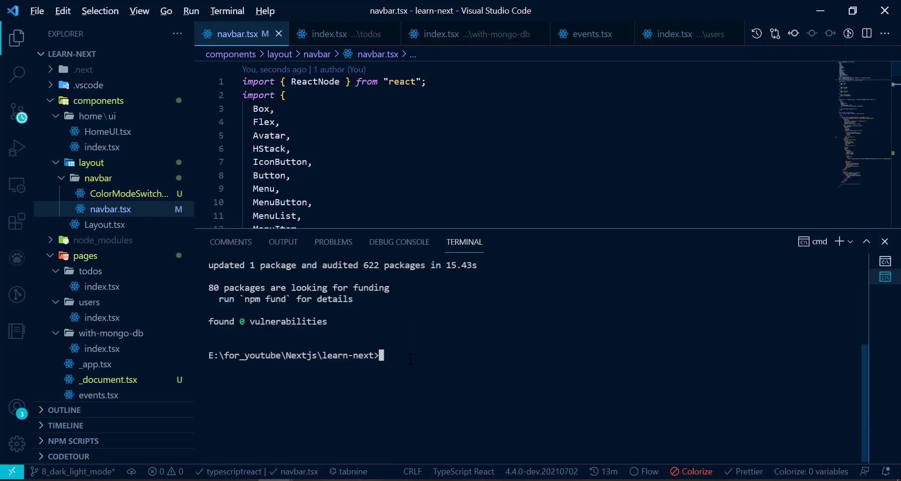
Run npm run dev to restart the Next.js development server
type("npm run")
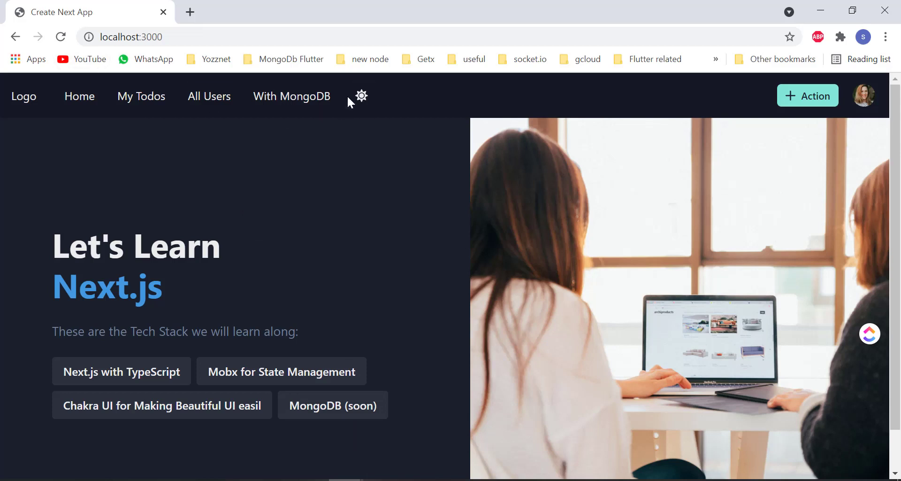
Toggle the navbar moon icon at localhost:3000 between light and dark several times, ending in dark mode
left_click(361, 95)
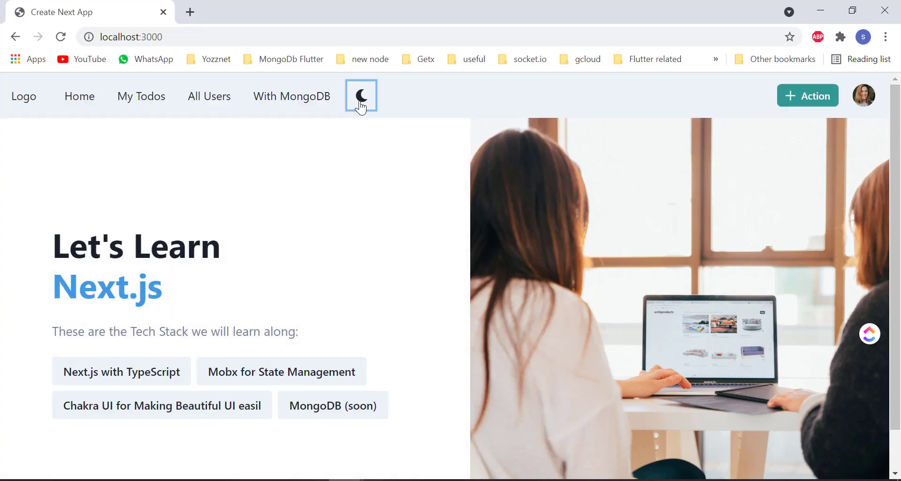
mouse_move(327, 165)
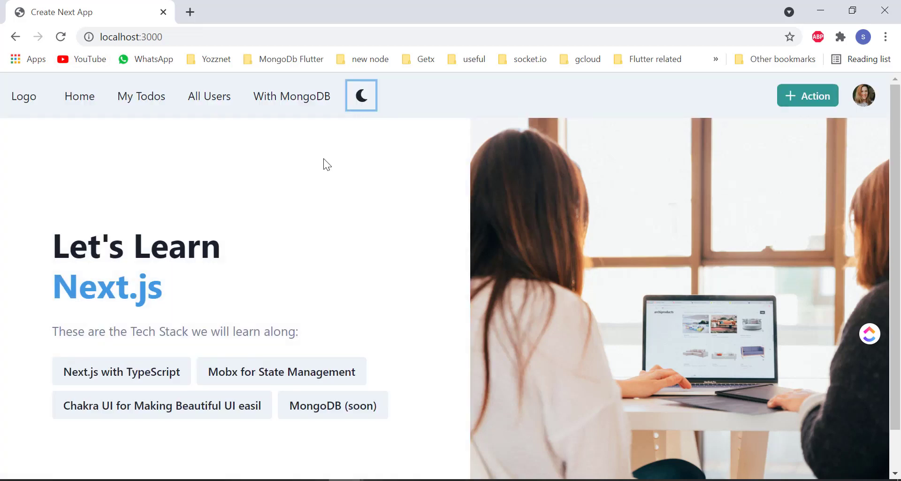
left_click(360, 96)
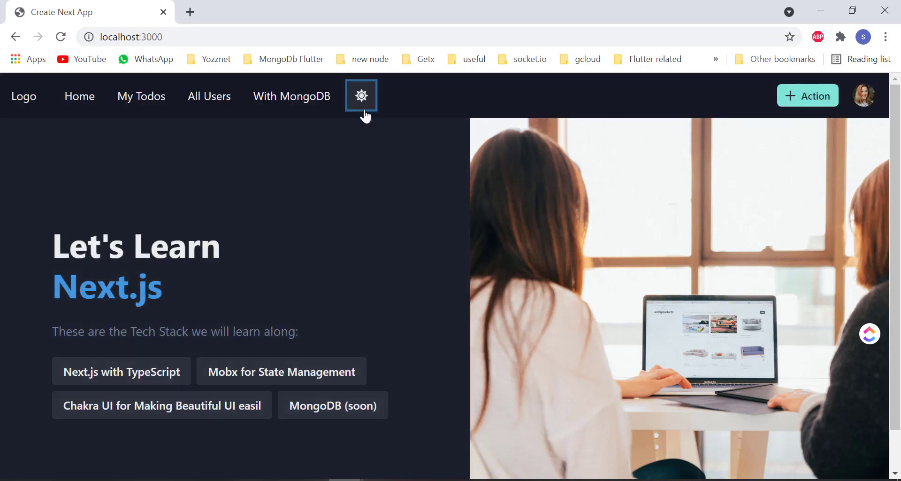
left_click(360, 96)
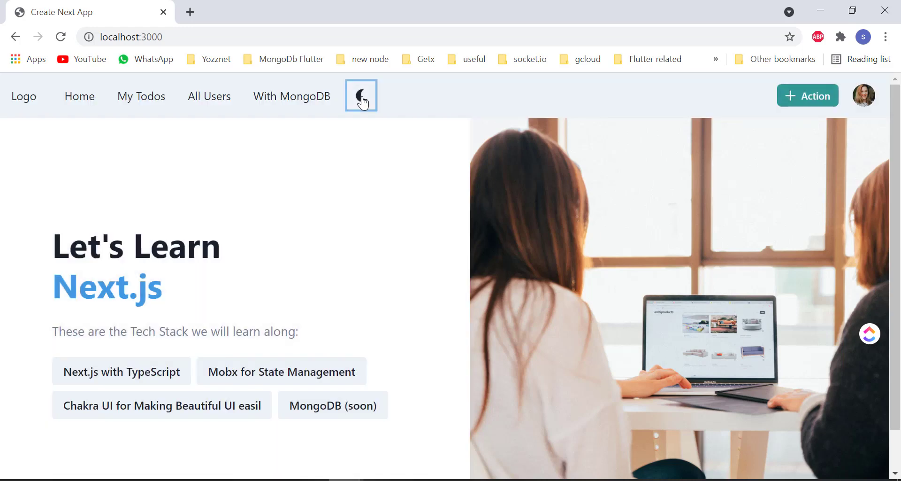
mouse_move(378, 115)
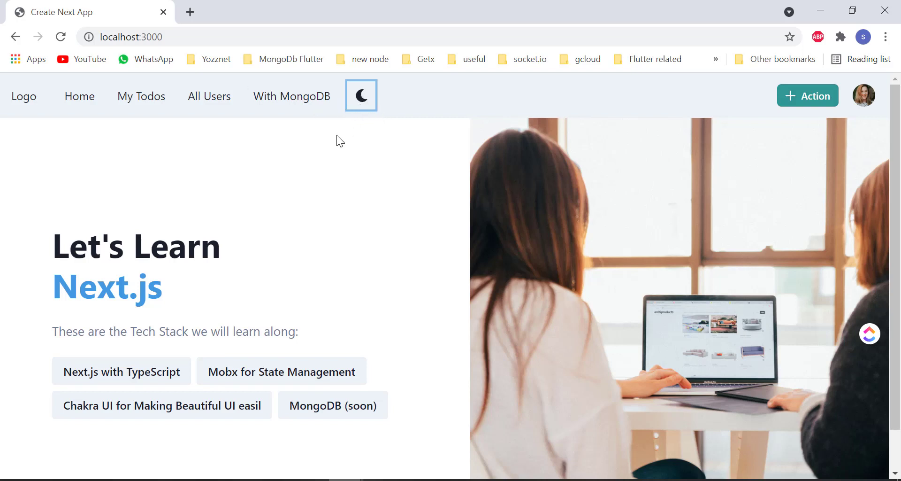
mouse_move(348, 104)
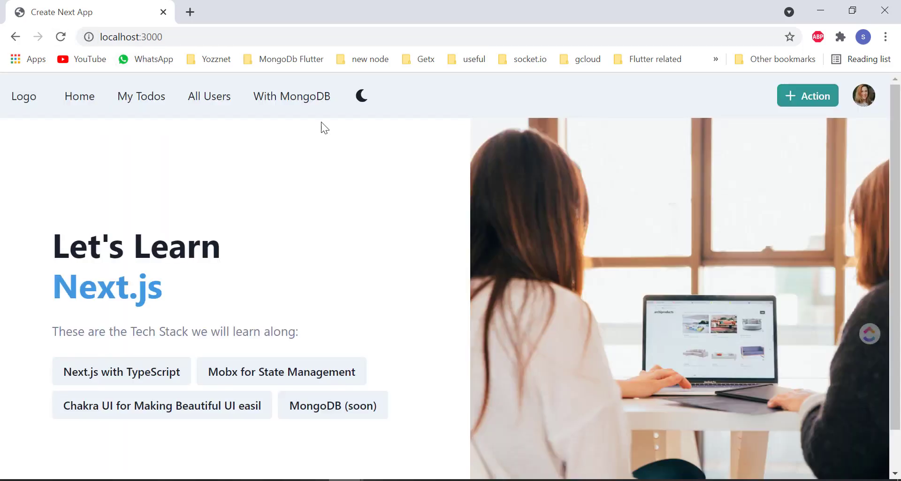
mouse_move(141, 96)
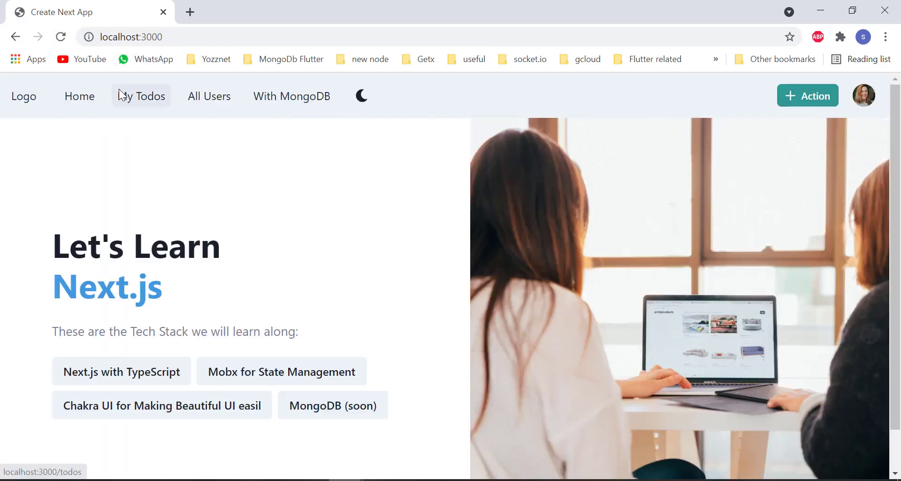
left_click(362, 95)
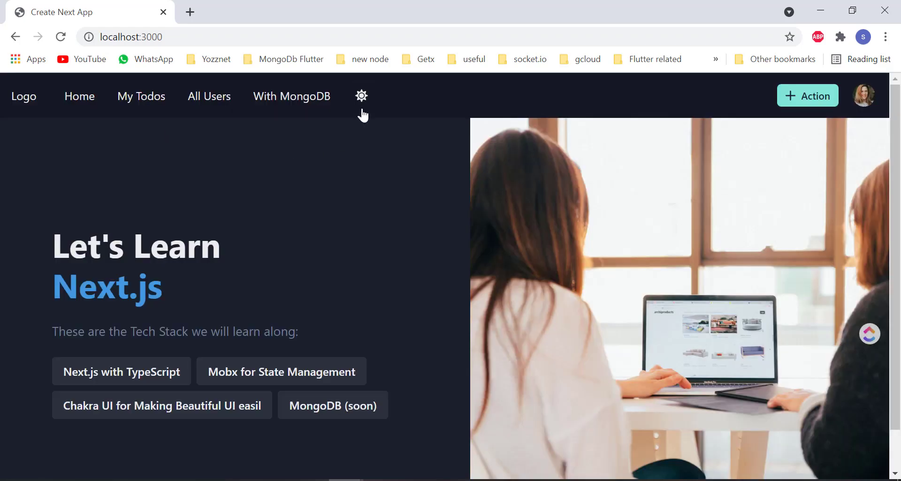
mouse_move(273, 161)
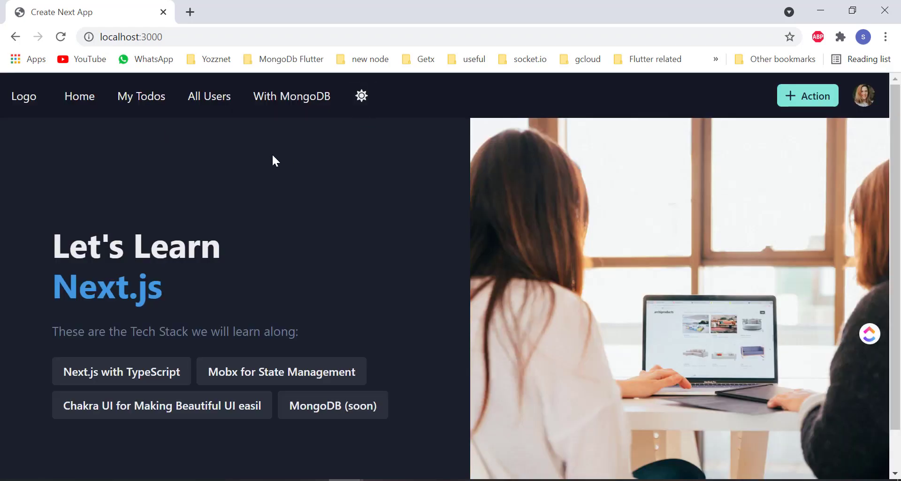
mouse_move(338, 111)
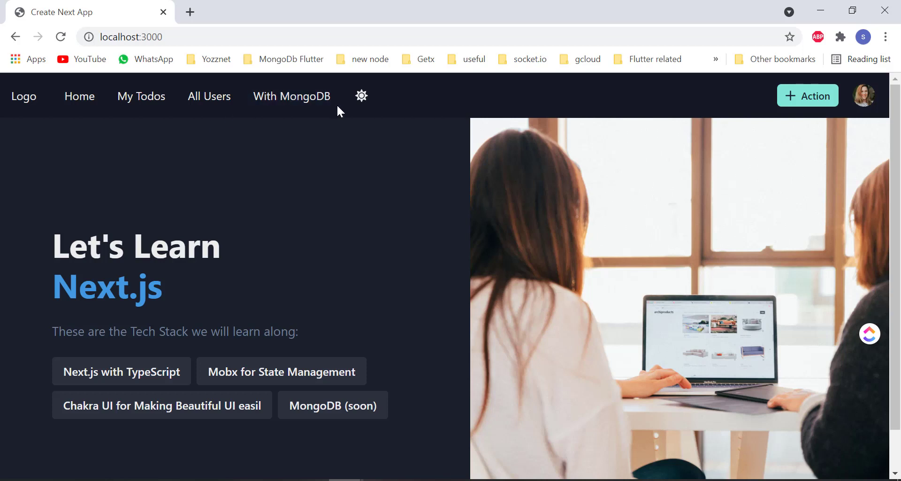
mouse_move(353, 262)
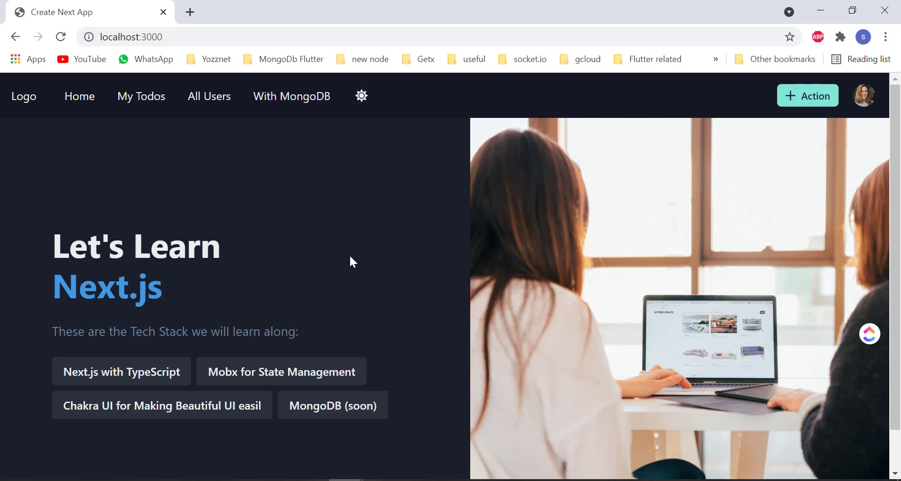
mouse_move(337, 244)
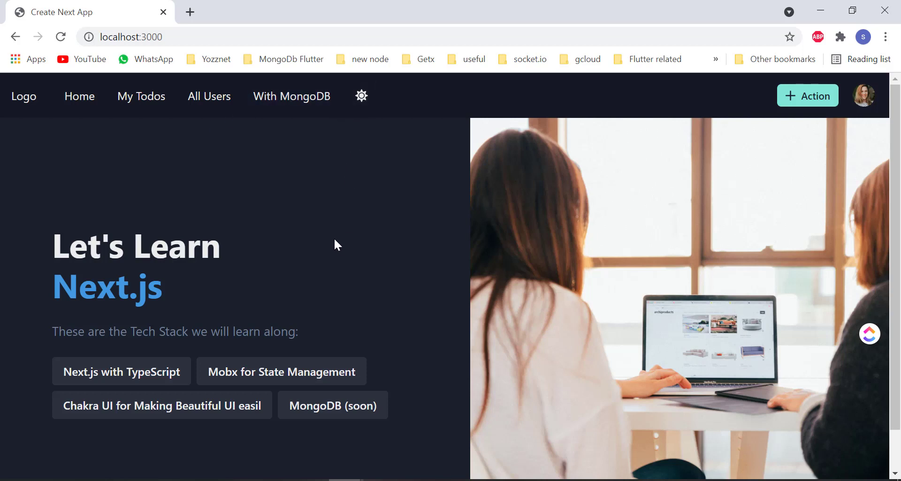
mouse_move(474, 327)
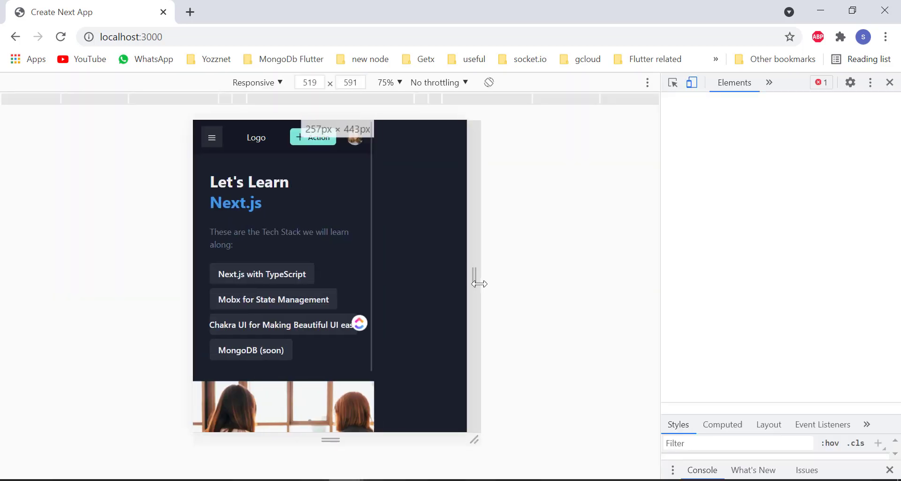
Resize the responsive viewport to phone widths (~530 px) and expand the hamburger menu showing the four page links
left_click_drag(480, 282, 452, 282)
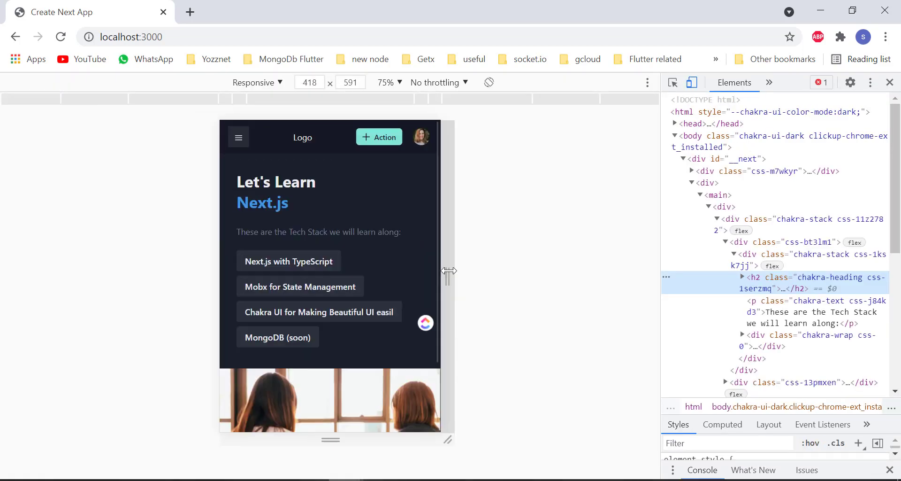
left_click_drag(454, 271, 434, 277)
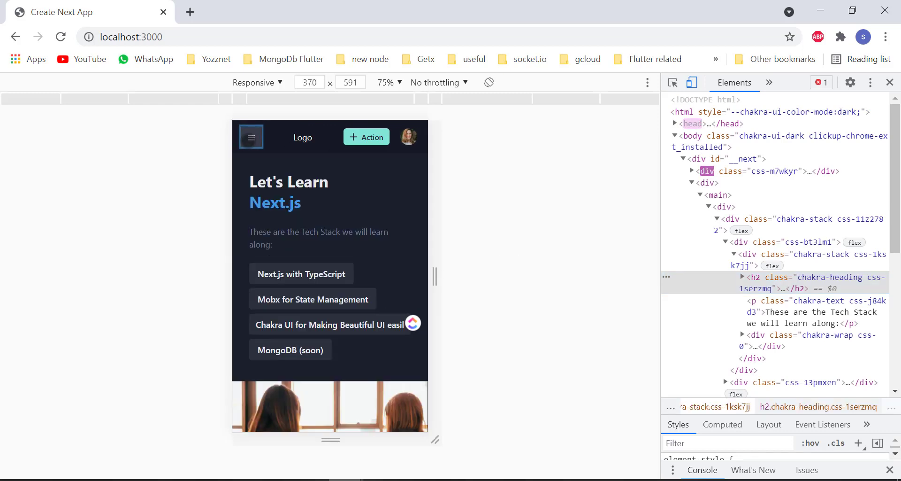
mouse_move(435, 277)
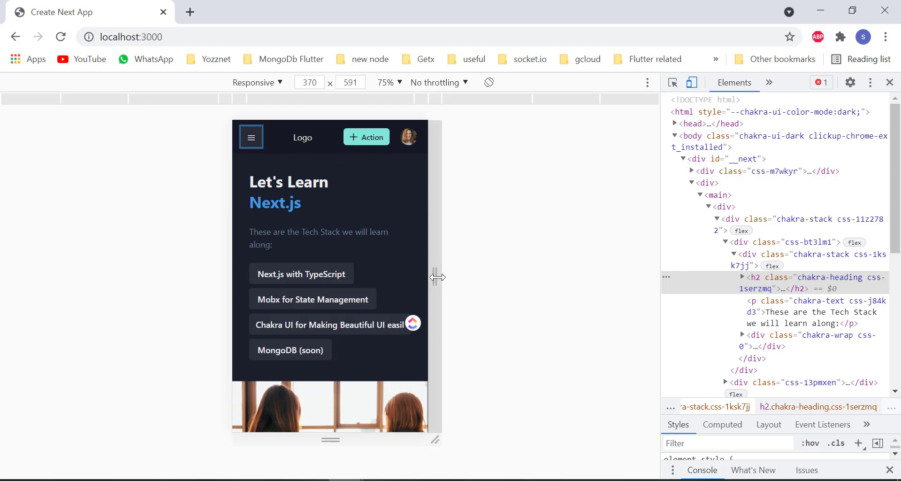
left_click_drag(436, 276, 477, 276)
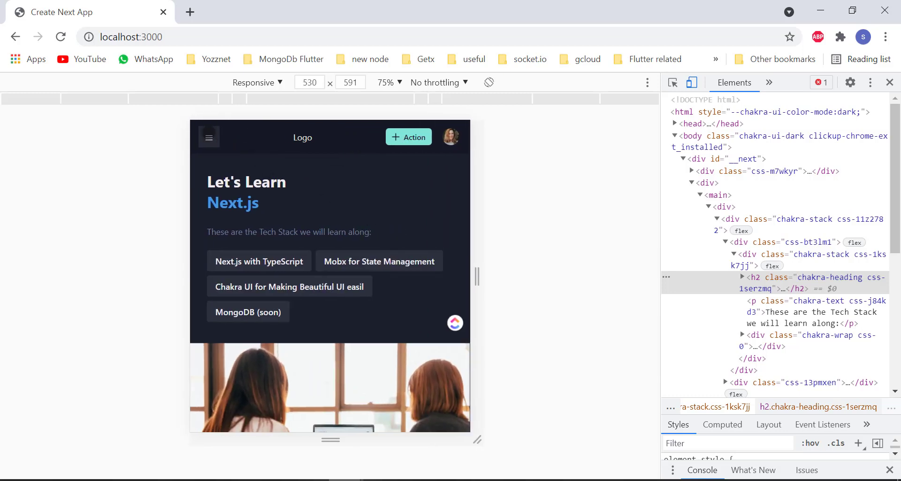
left_click(208, 137)
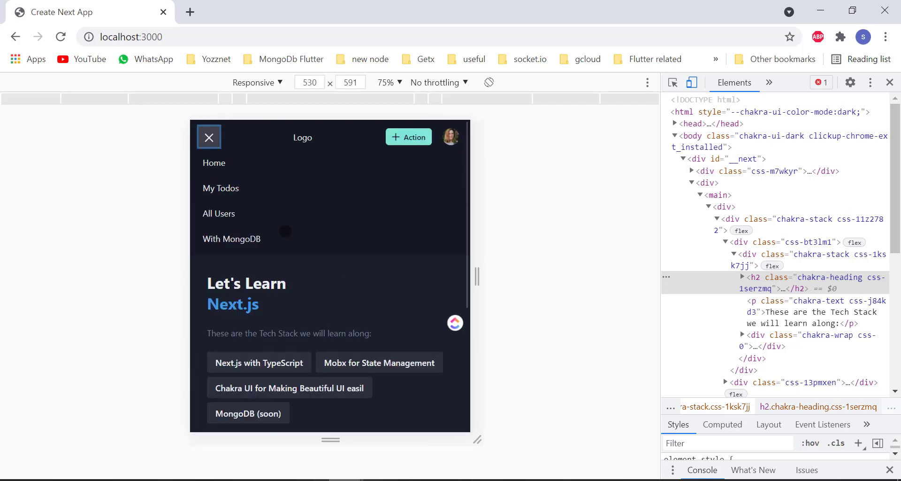
scroll("down", 3)
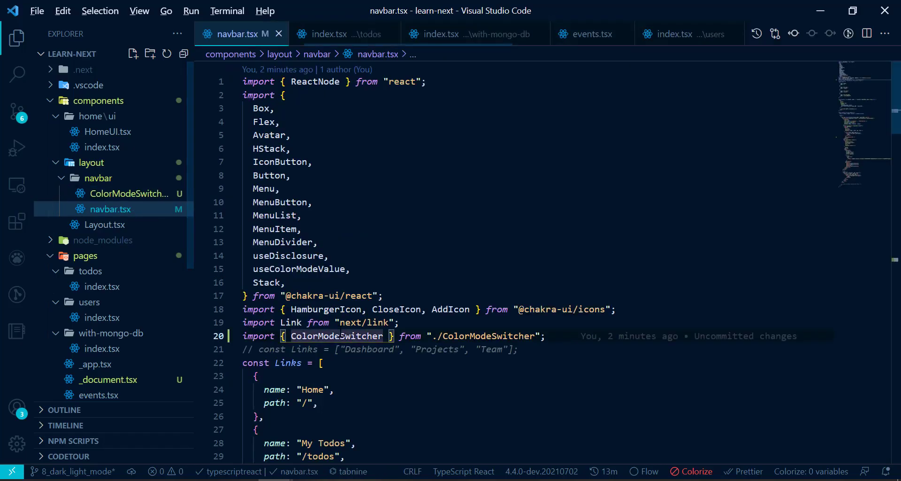
Insert <ColorModeSwitcher /> after the Links.map block in navbar.tsx's HStack and check the preview
scroll("down", 3)
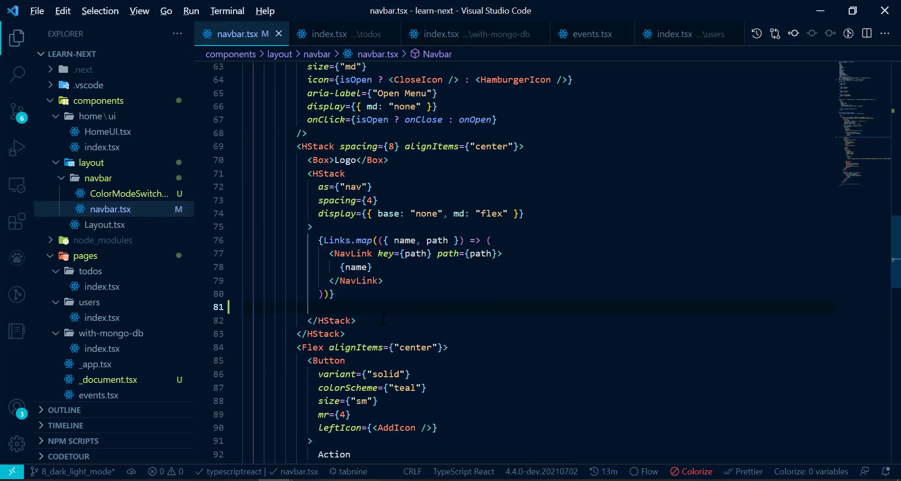
type("<ColorModeSwitcher />")
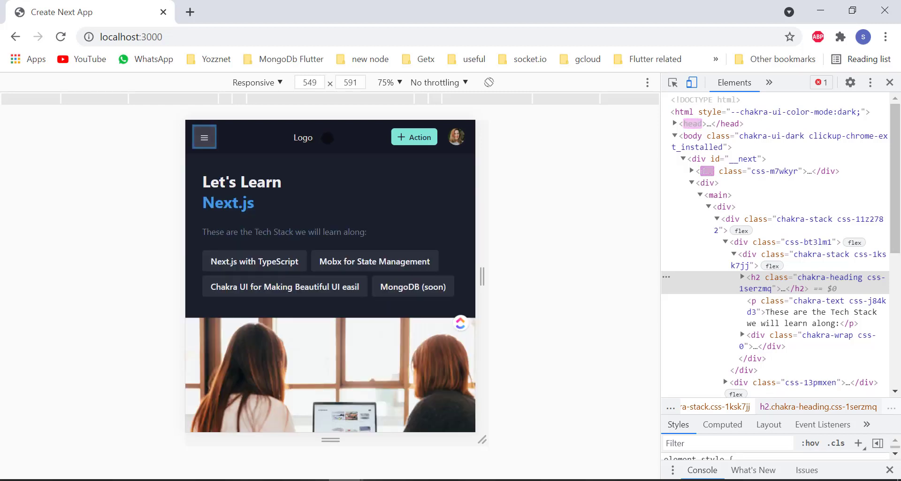
left_click(327, 137)
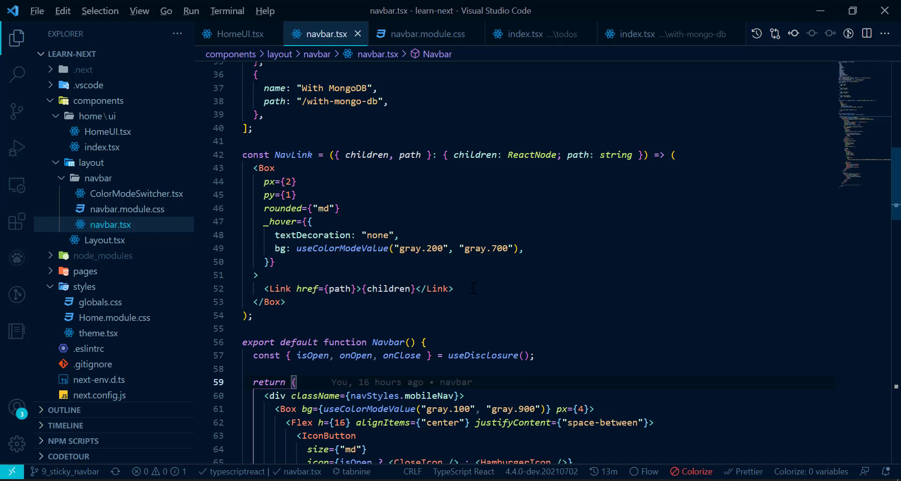
mouse_move(411, 275)
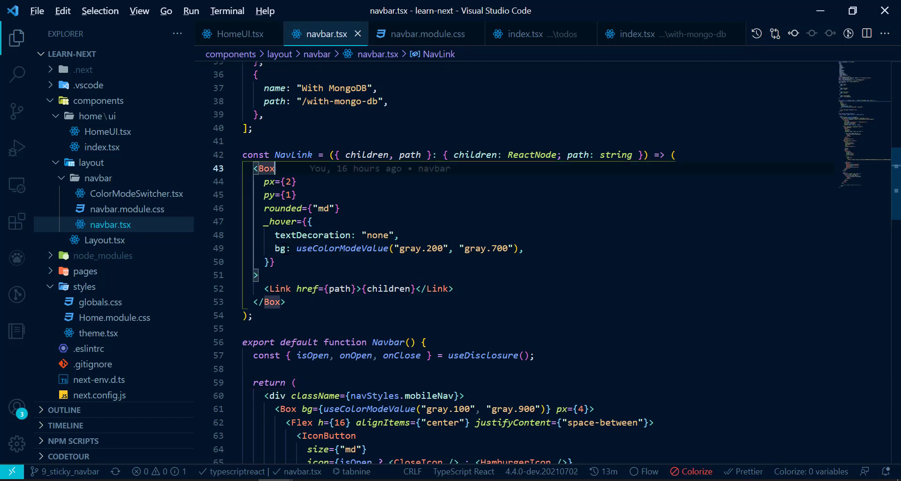
mouse_move(341, 248)
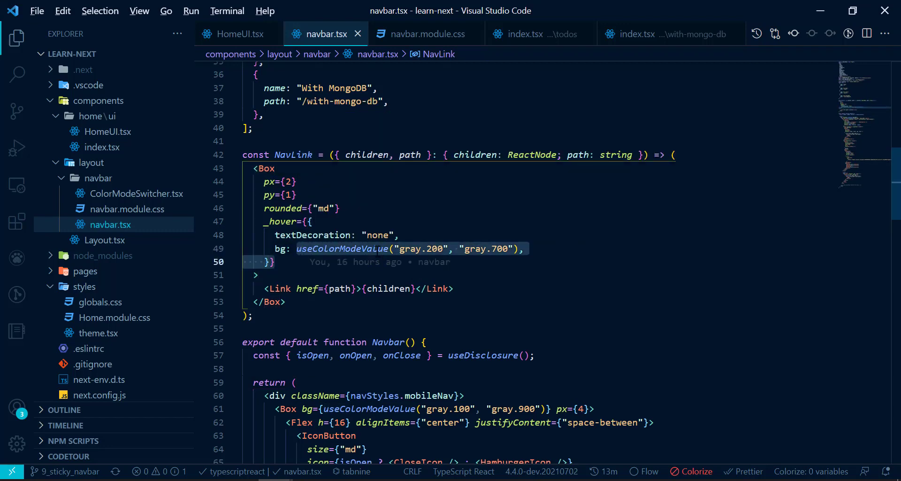
mouse_move(340, 249)
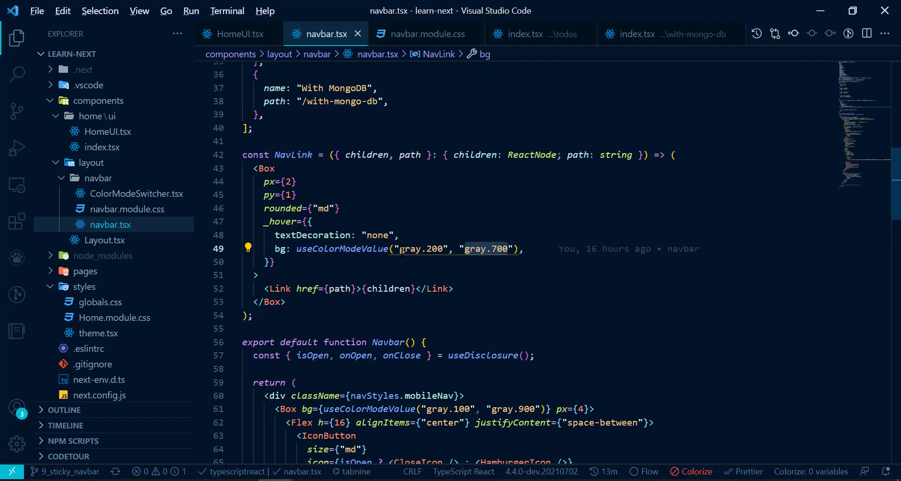
double_click(419, 248)
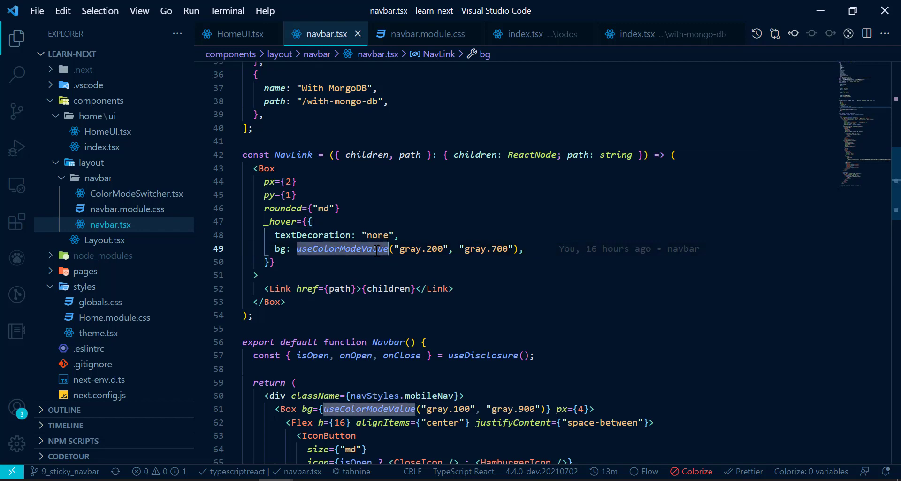
Search navbar.tsx for useColorModeValue, stepping to match 3 of 3 at the Navbar box's gray.100/gray.900 background
key("ctrl+f")
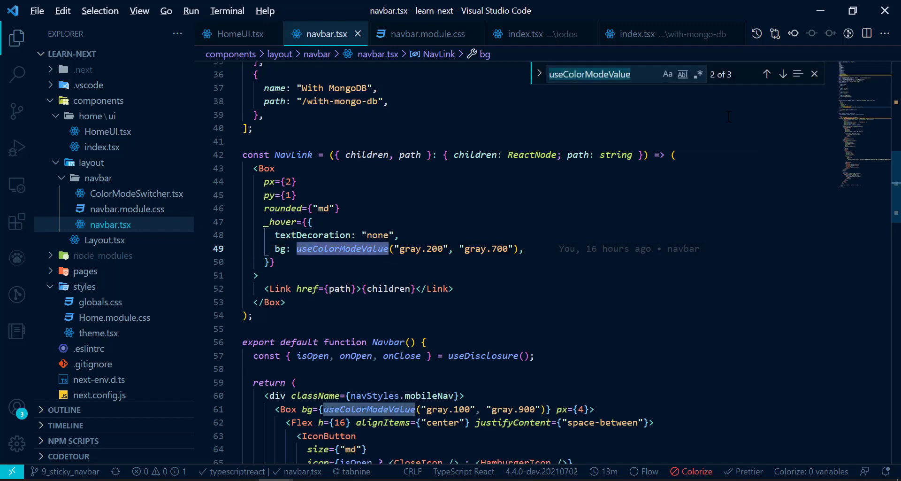
left_click(782, 73)
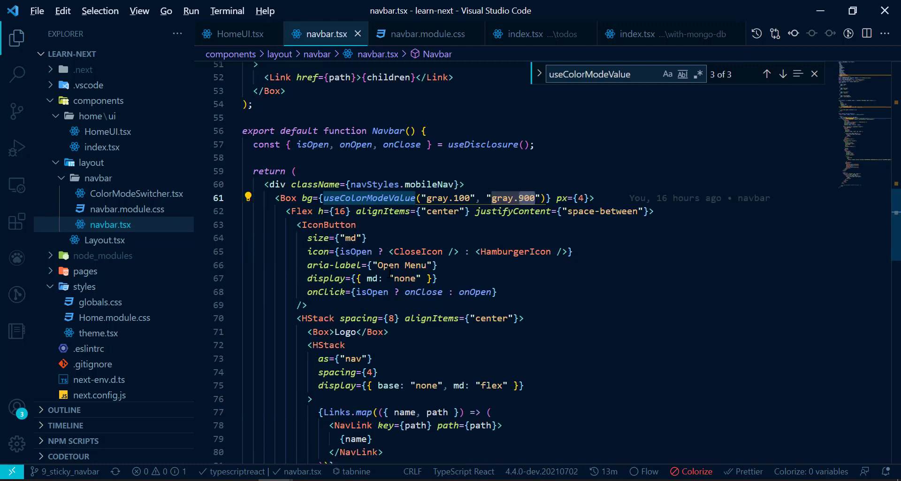
scroll("down", 3)
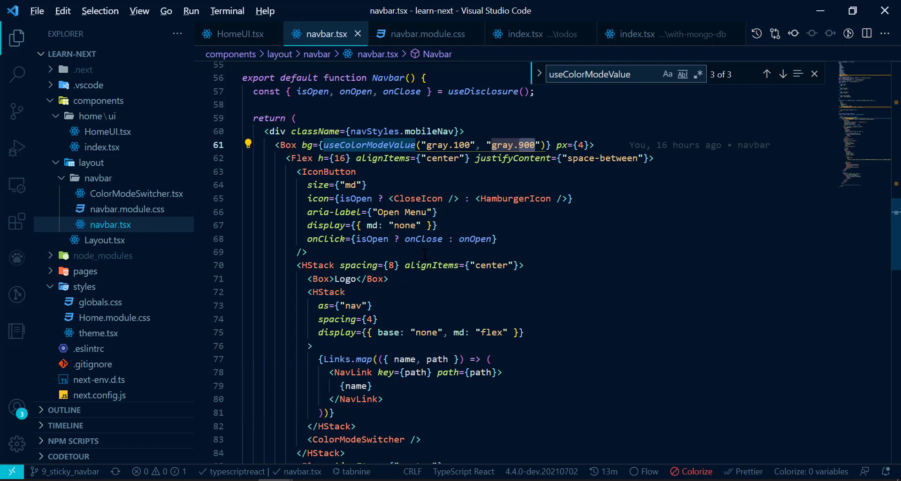
mouse_move(368, 145)
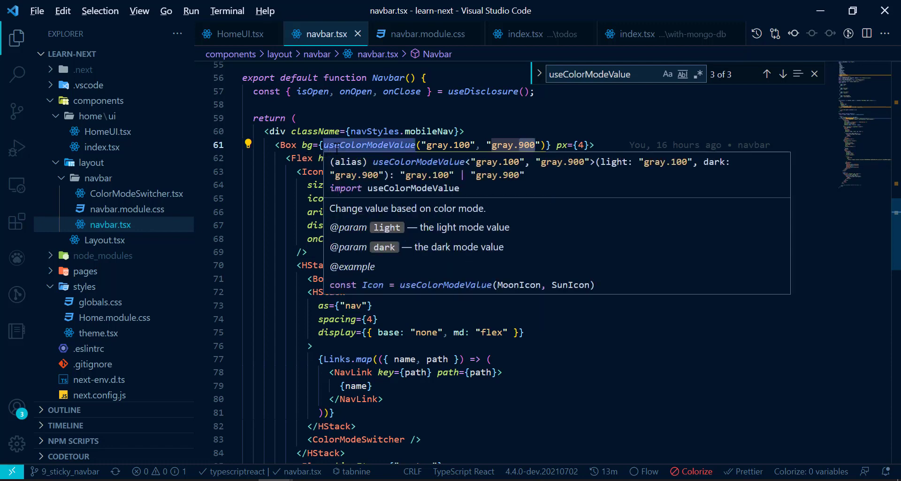